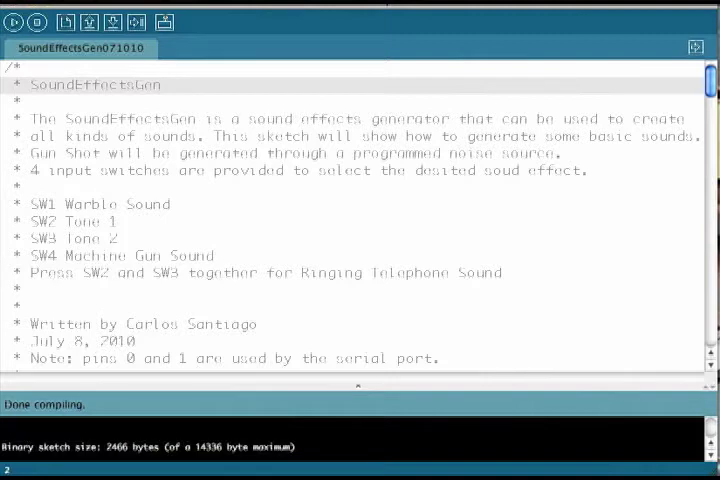
# Point out the SW2/SW3 line, then scroll to the pin and variable definitions and setup()
pyautogui.click(100, 204)
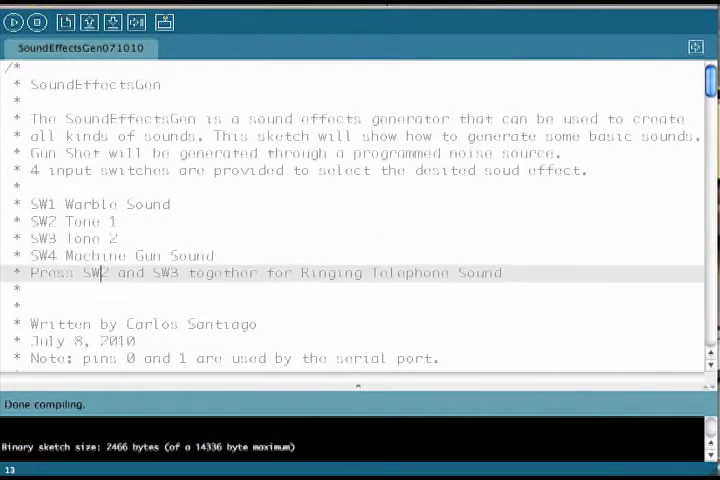
pyautogui.scroll(-3)
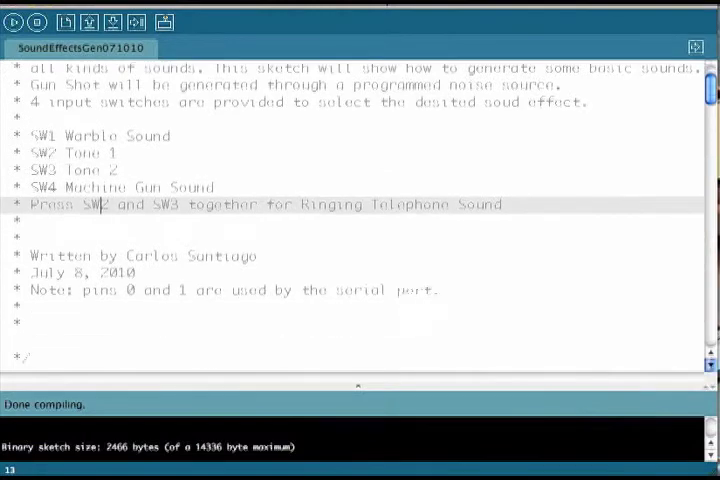
pyautogui.scroll(-3)
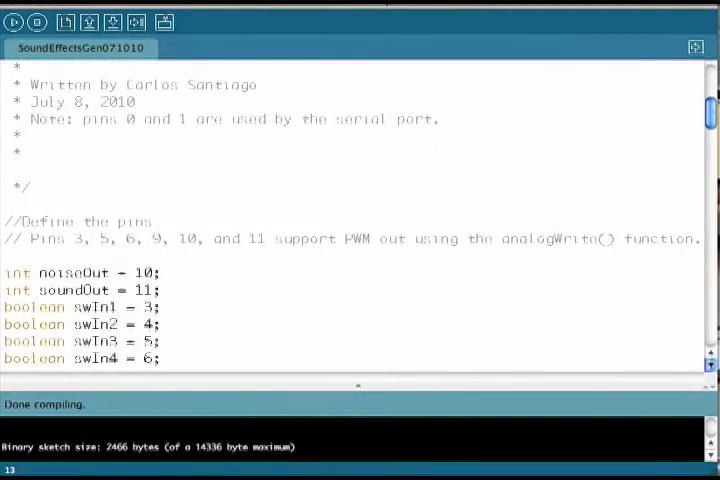
pyautogui.scroll(-3)
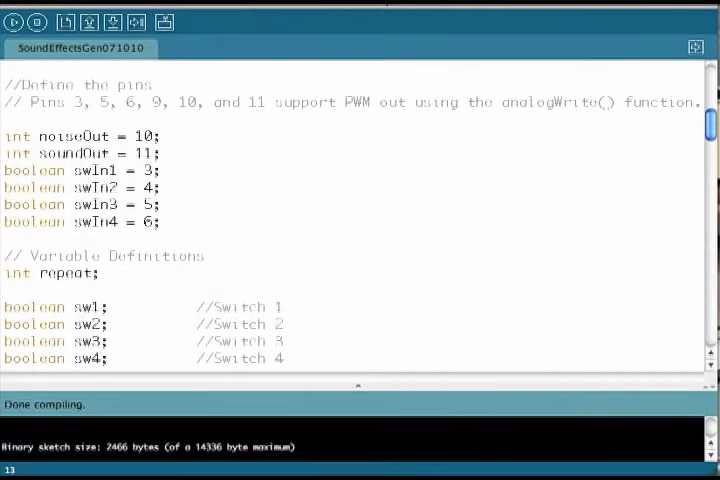
pyautogui.scroll(-3)
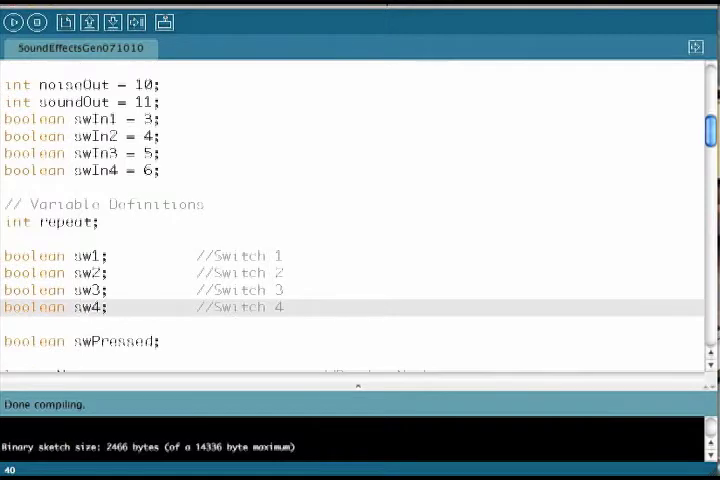
pyautogui.scroll(-3)
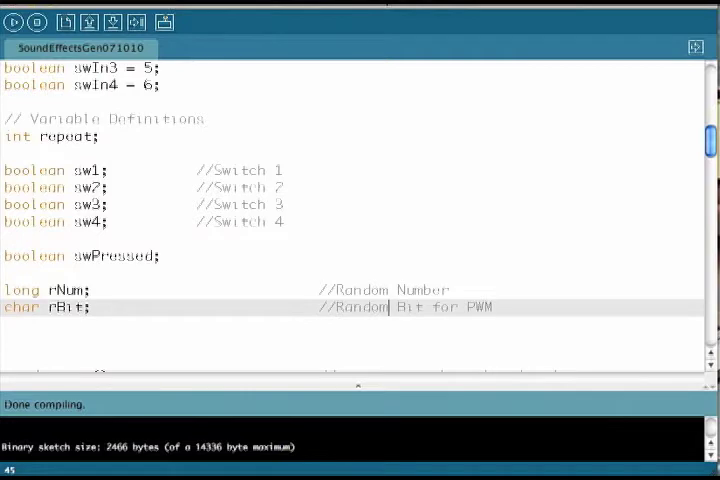
pyautogui.scroll(-3)
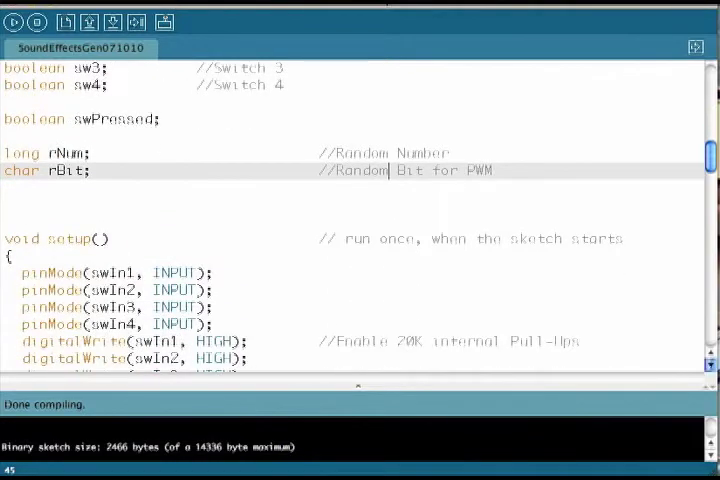
# Finish reading setup(), recompile the sketch with Verify, and scroll to the loop() function
pyautogui.scroll(-3)
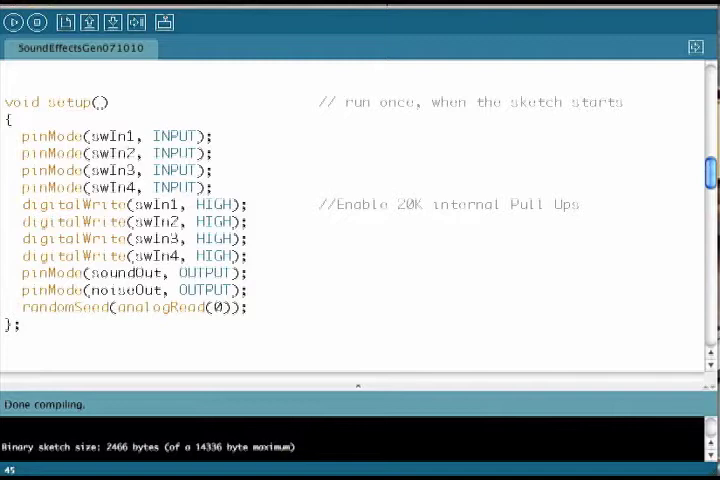
pyautogui.click(13, 22)
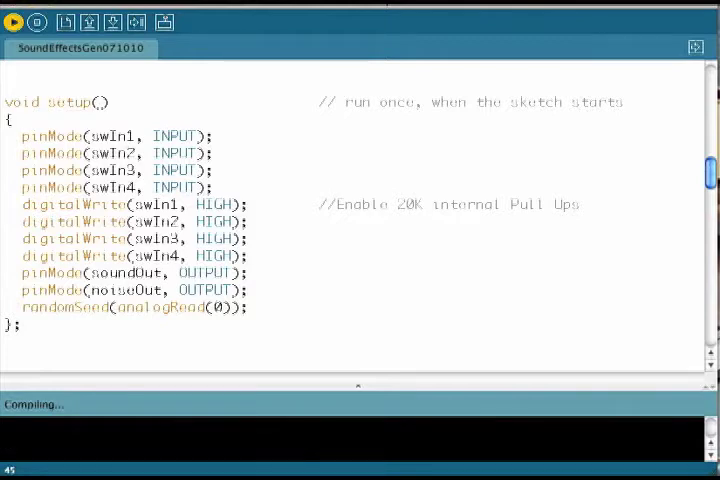
pyautogui.click(13, 22)
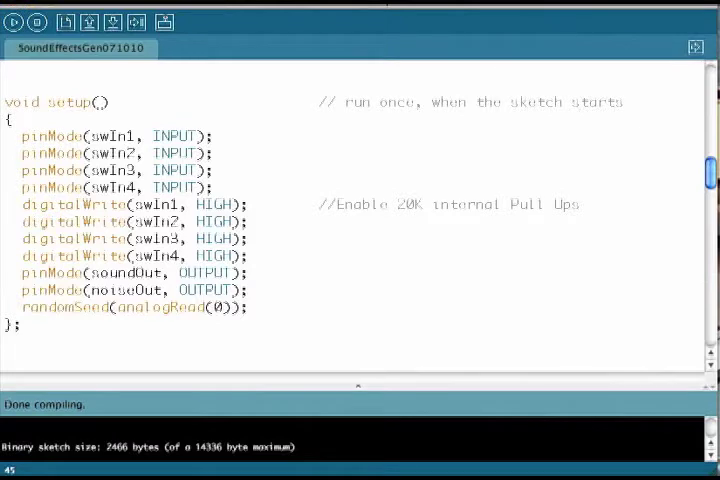
pyautogui.scroll(-3)
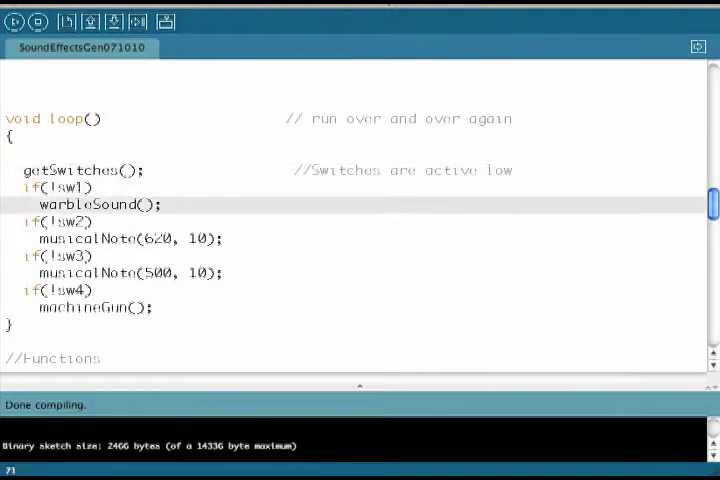
# Mark the machineGun() call in loop(), then scroll down to the genNoise() function
pyautogui.click(60, 222)
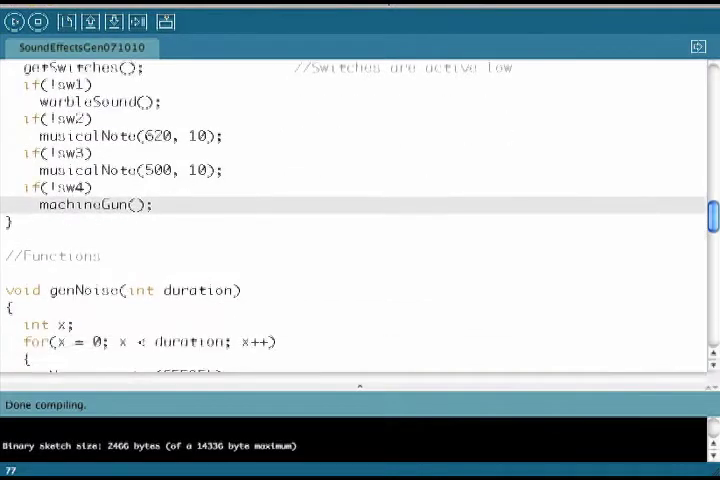
pyautogui.scroll(-3)
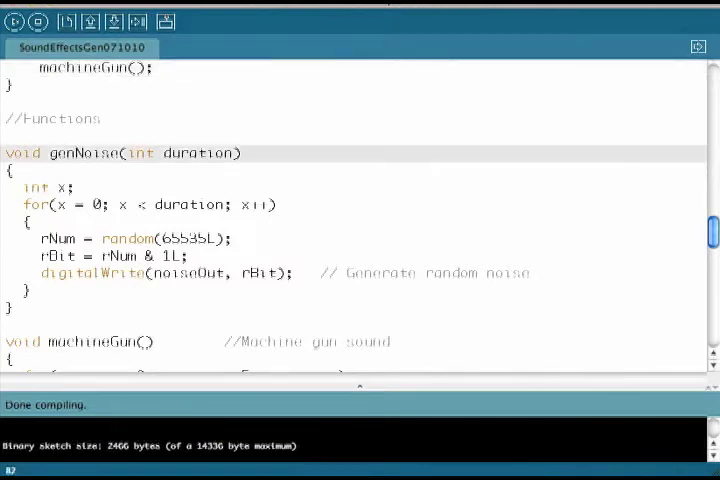
# Mark the machineGun() definition, which repeats genNoise(170) with 100 ms delays five times
pyautogui.click(47, 188)
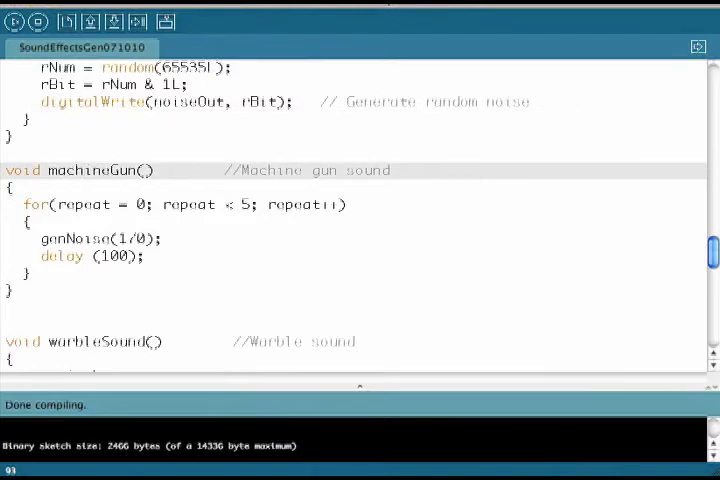
# Mark the warbleSound() definition, which sweeps pitch from 255 down to 128 and back
pyautogui.click(102, 204)
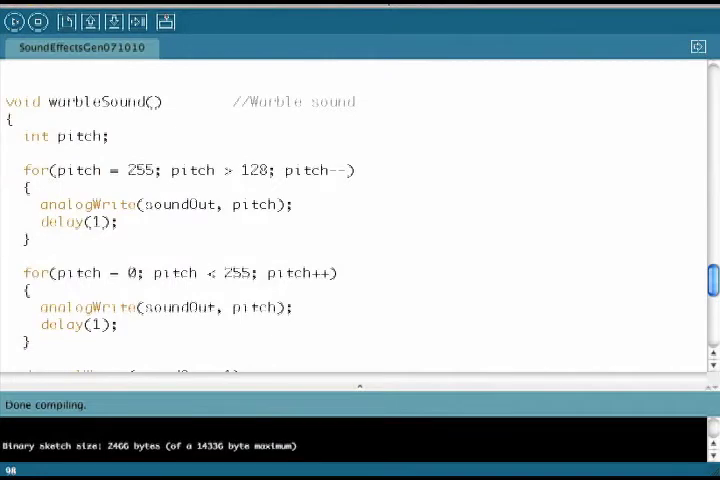
# Scroll past the end of warbleSound() to the start of musicalNote()
pyautogui.scroll(-3)
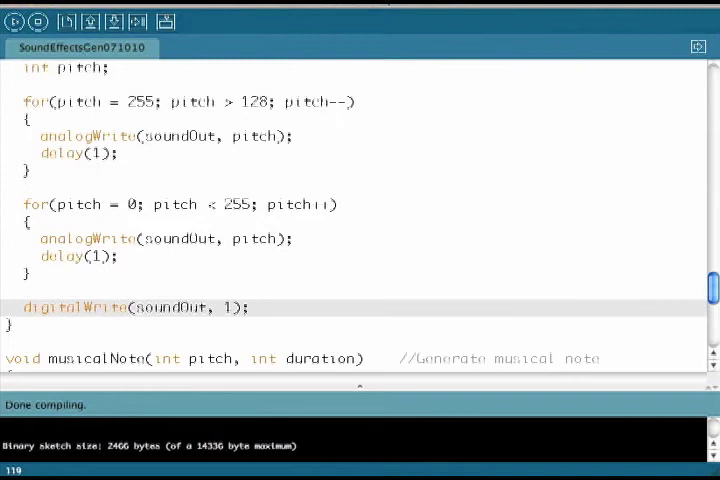
pyautogui.scroll(-3)
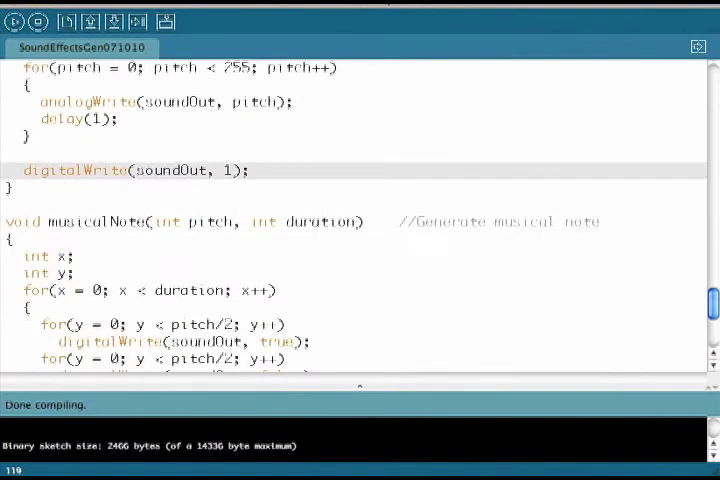